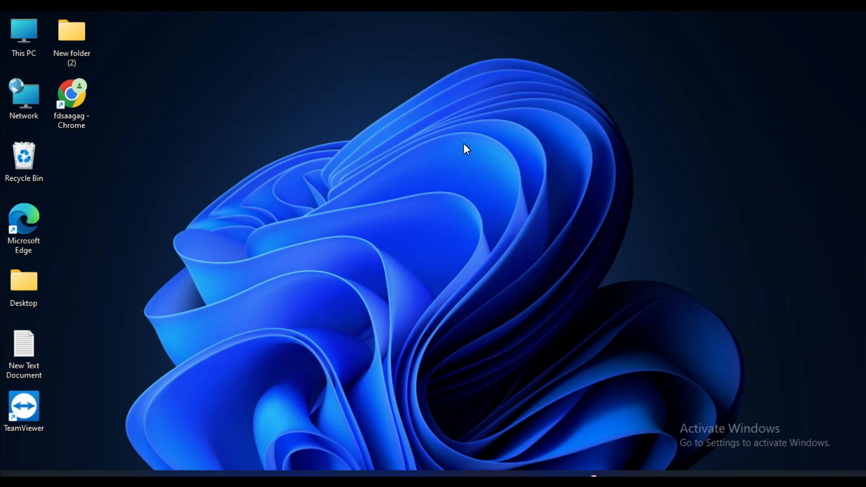
pyautogui.moveTo(352, 149)
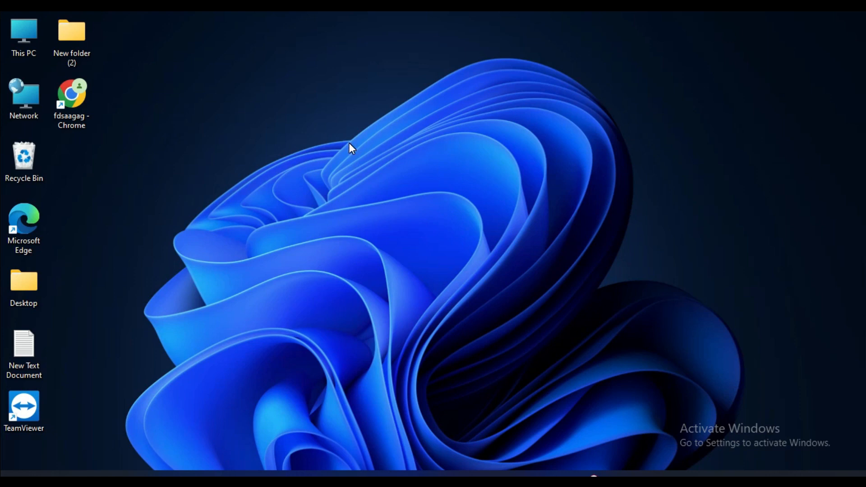
pyautogui.moveTo(131, 122)
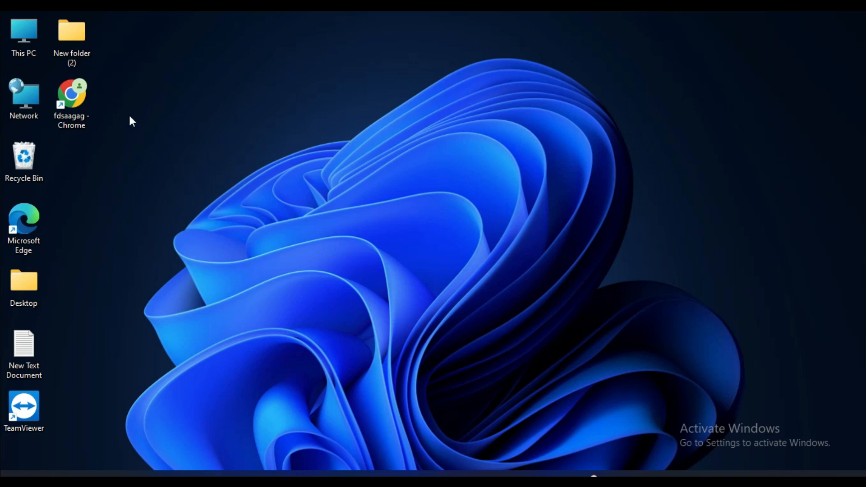
pyautogui.moveTo(76, 100)
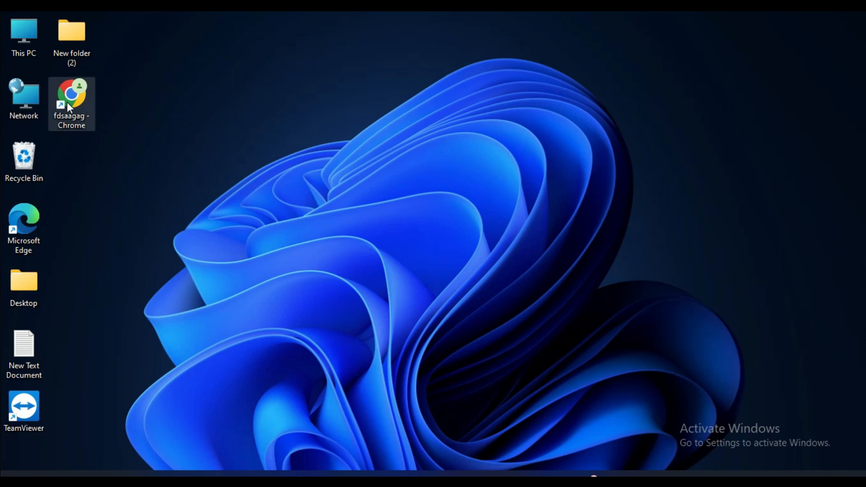
# - Launch Chrome and search Google for 'namecheap'
pyautogui.doubleClick(72, 103)
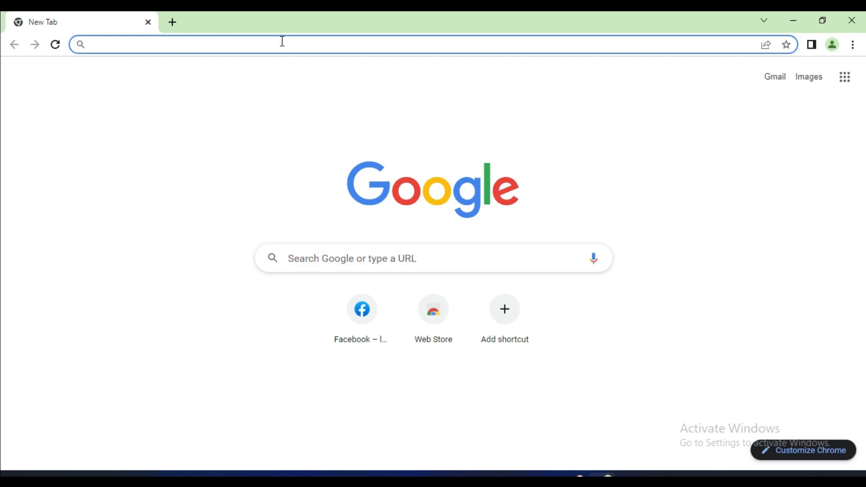
pyautogui.write('name')
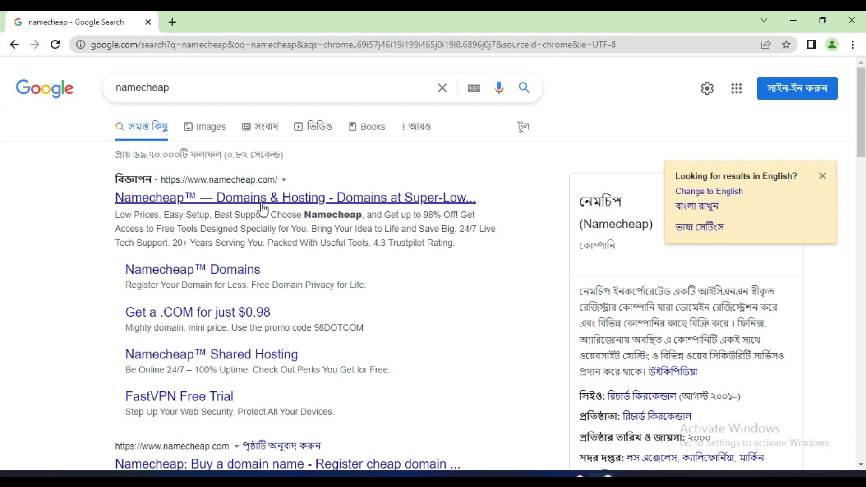
pyautogui.moveTo(354, 211)
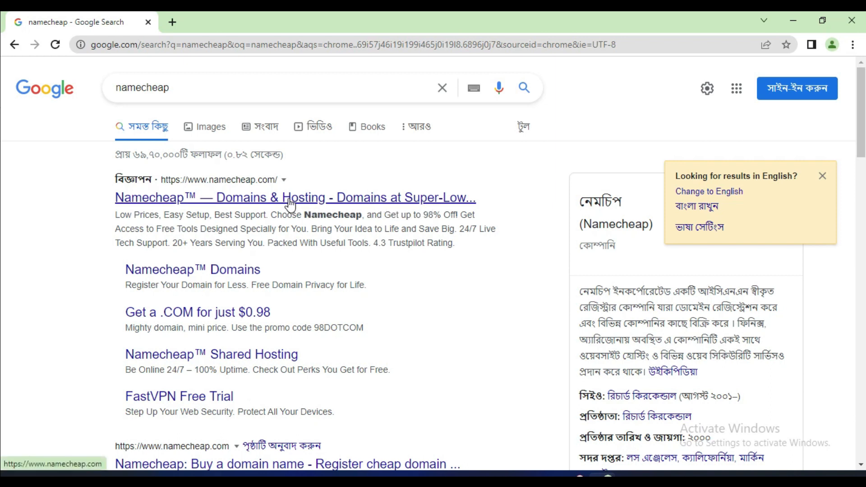
# - Open the Namecheap home page from the sponsored result and head to Domains
pyautogui.click(294, 197)
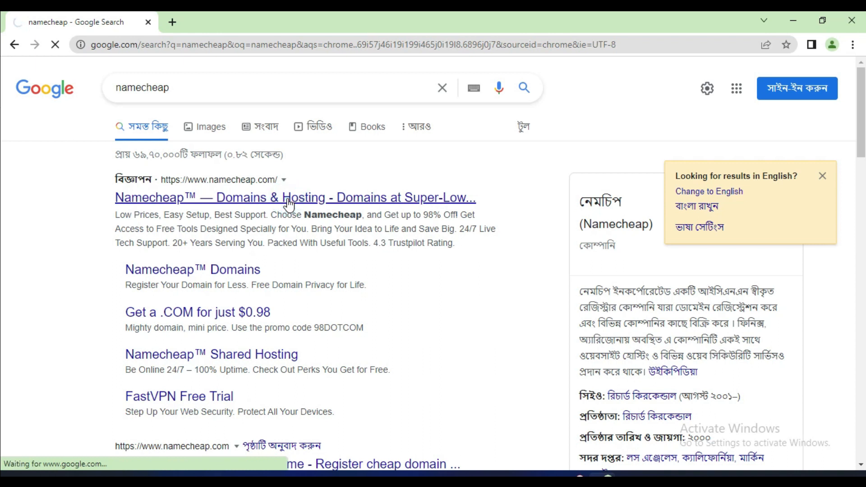
pyautogui.click(295, 197)
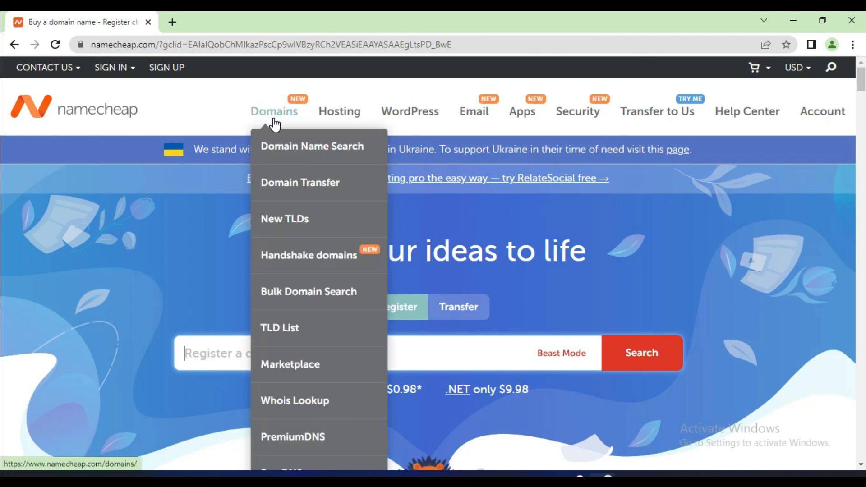
pyautogui.moveTo(409, 111)
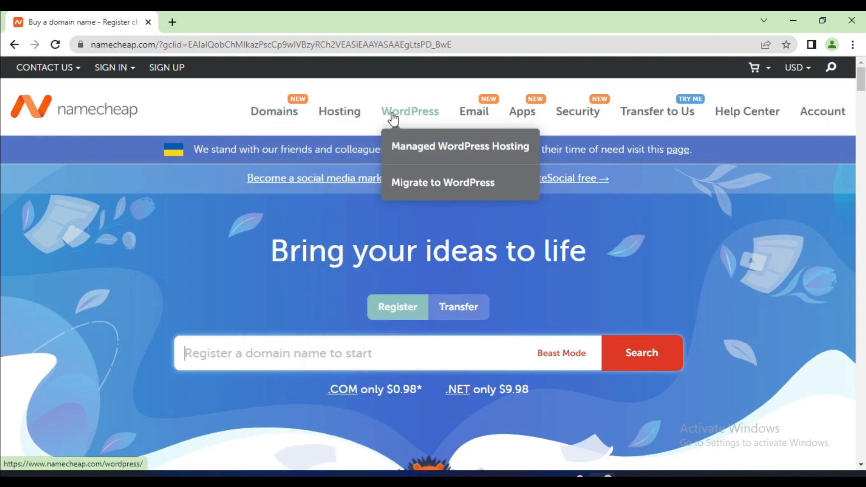
pyautogui.moveTo(522, 111)
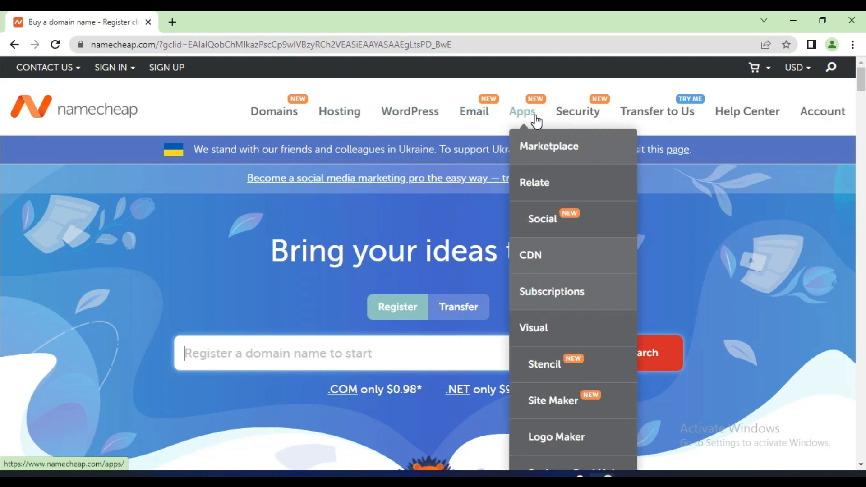
pyautogui.moveTo(657, 111)
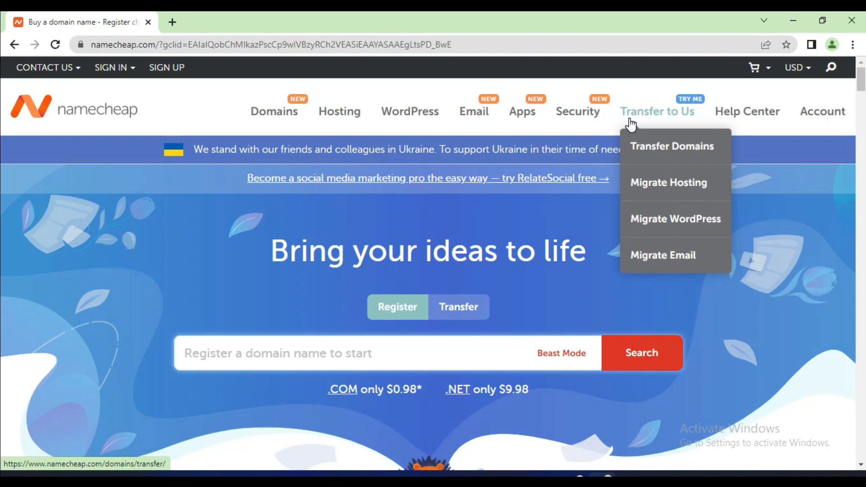
pyautogui.moveTo(706, 123)
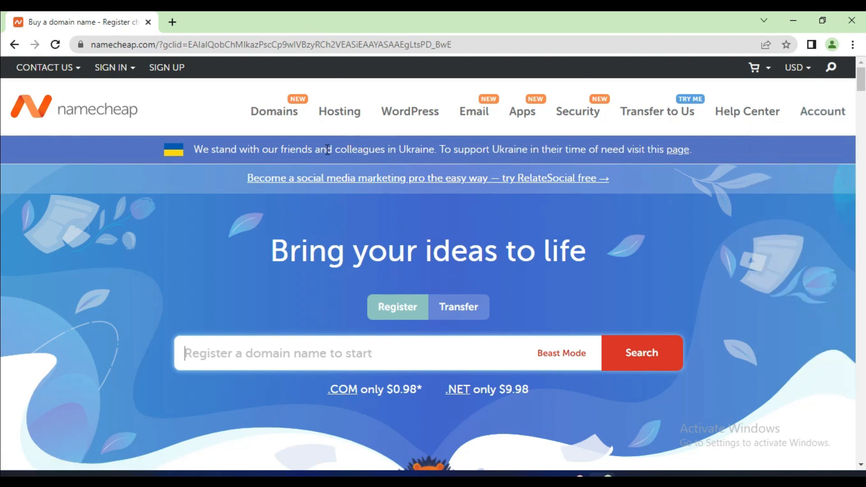
pyautogui.click(273, 110)
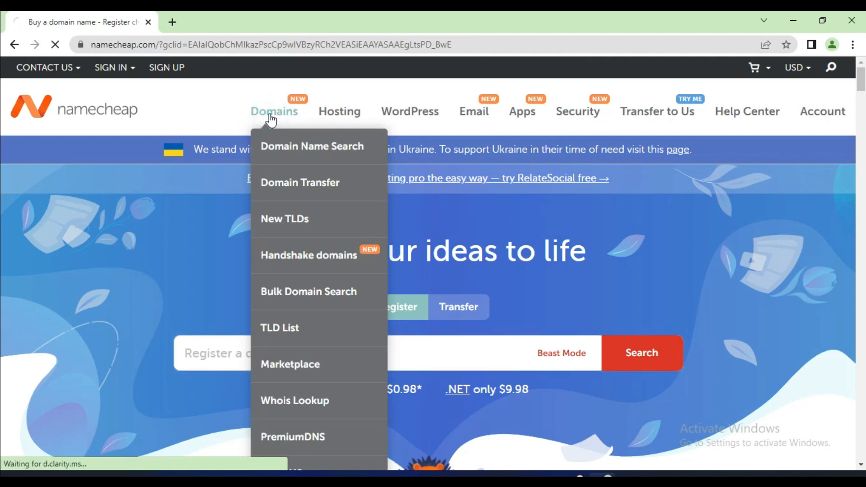
# - Load the Domain Prices page and focus the 'Find your new domain name' box
pyautogui.click(274, 111)
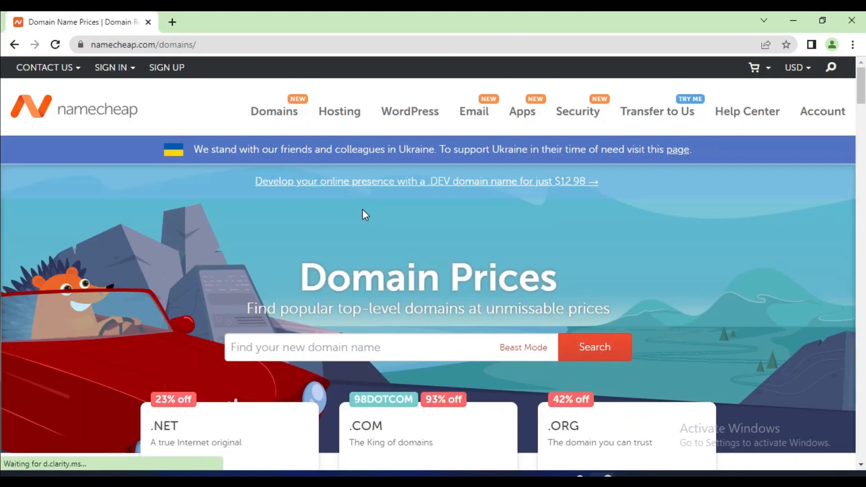
pyautogui.scroll(-3)
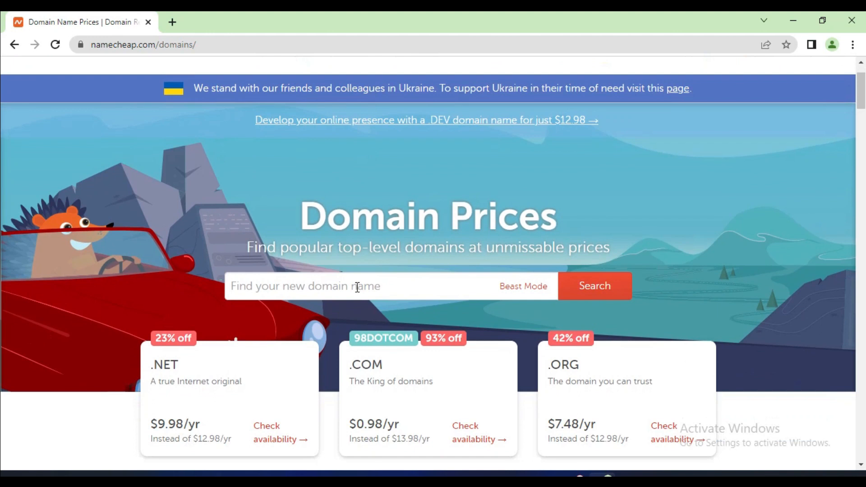
pyautogui.scroll(-3)
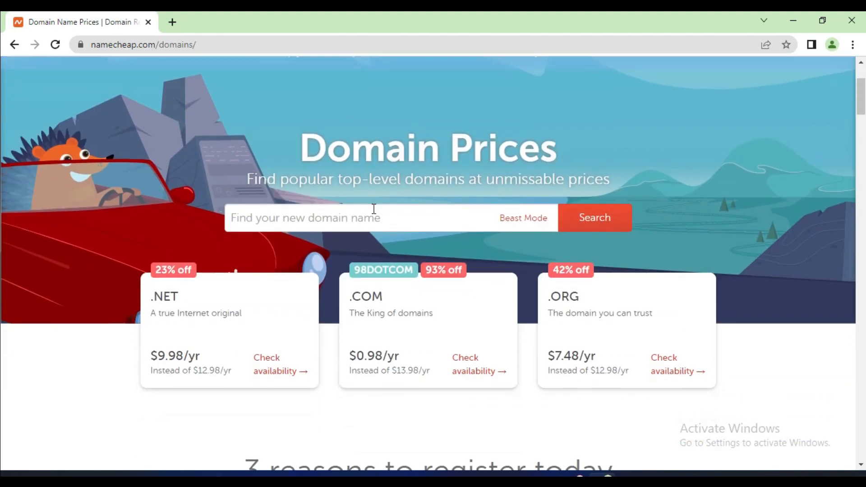
pyautogui.click(359, 217)
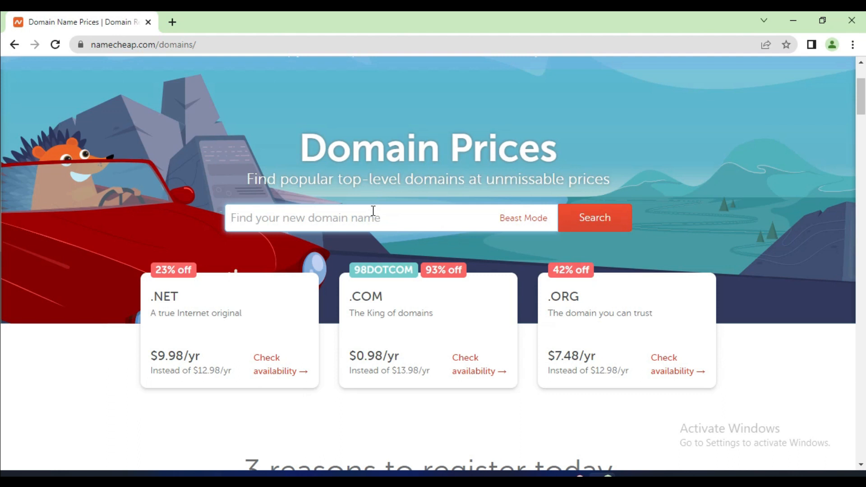
# - Search for 'rp new' to check rpnew.com availability and its $3,200 premium price
pyautogui.write('rp')
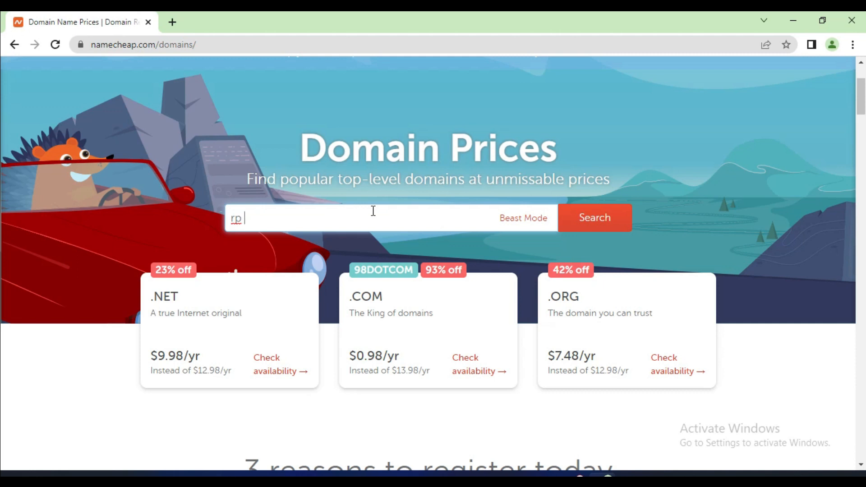
pyautogui.write('new')
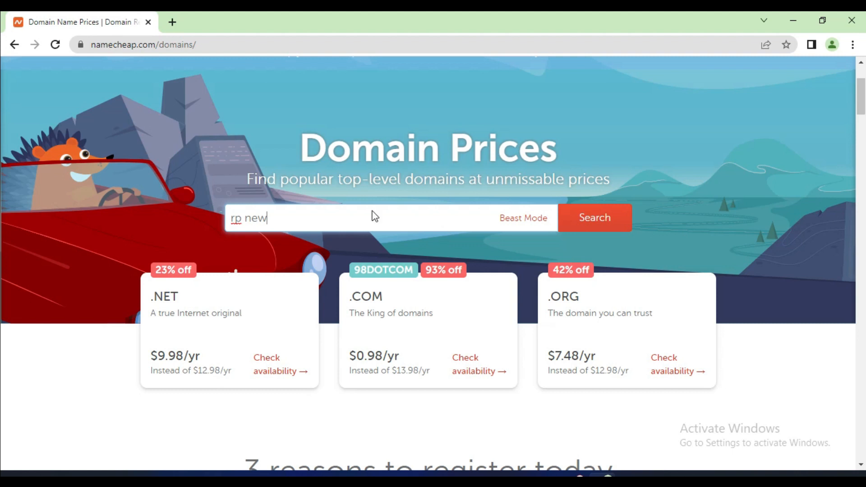
pyautogui.click(594, 217)
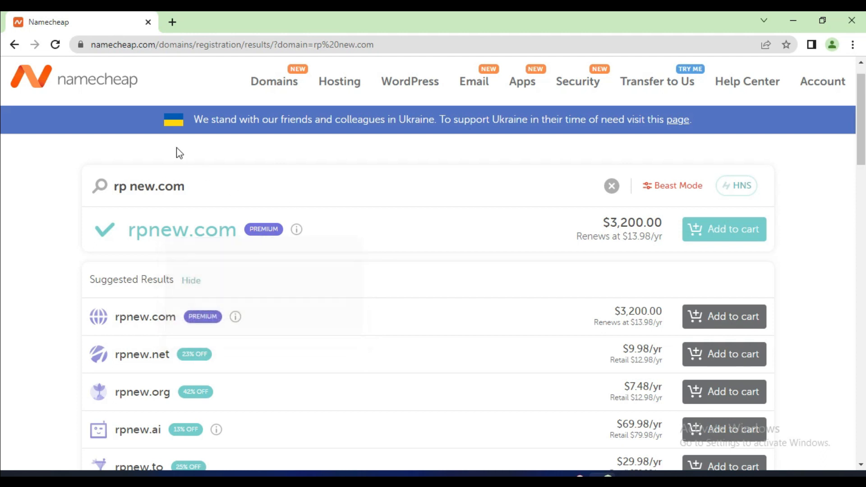
# - Clear the rp new query from the search box and begin a new entry 'fin'
pyautogui.click(218, 187)
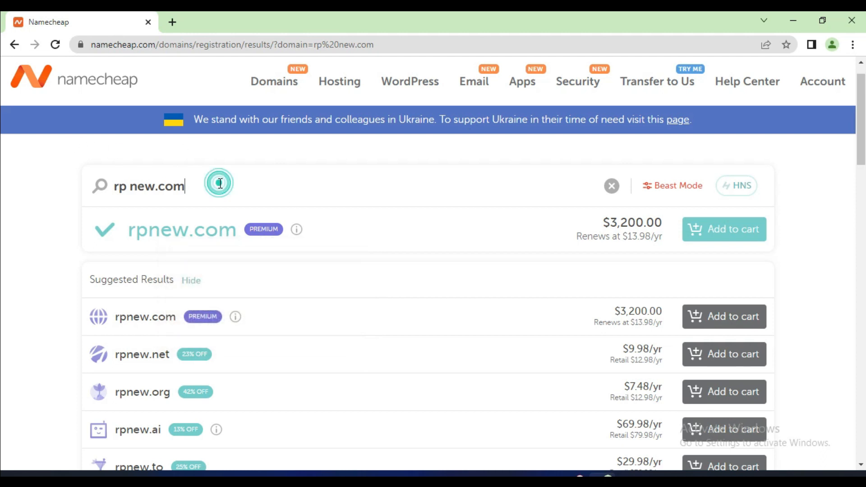
pyautogui.press('Backspace')
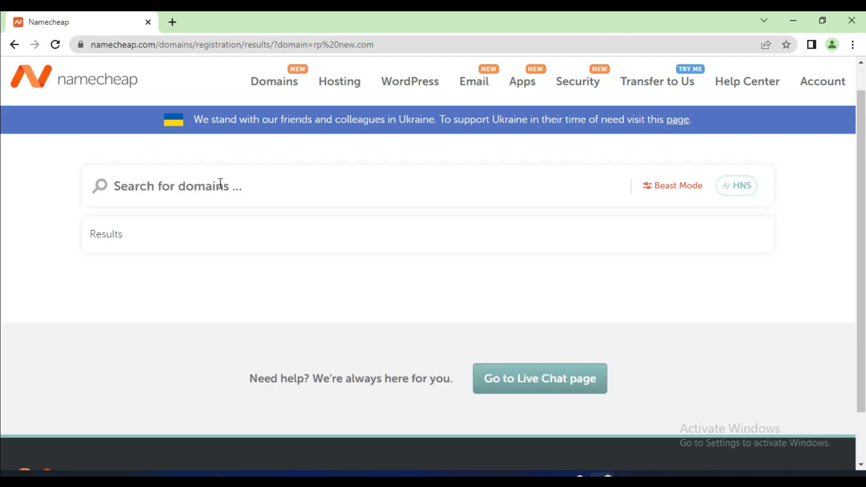
pyautogui.write('fin')
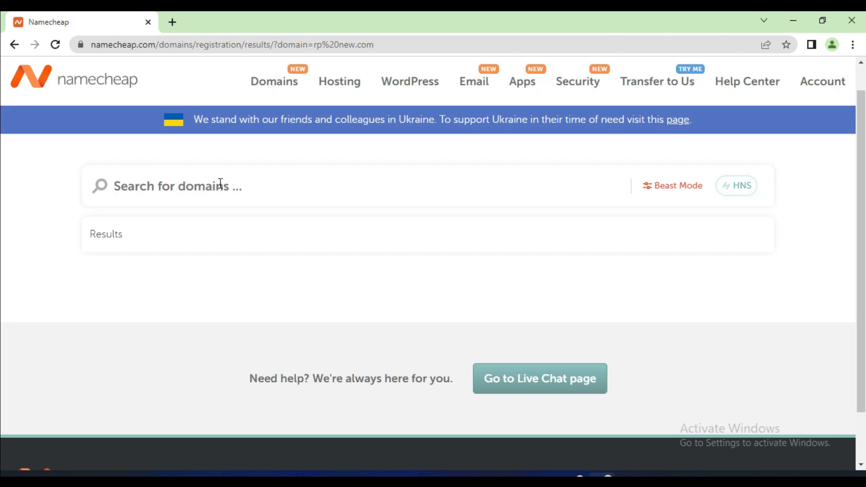
# - Enter 'vvbook' in the empty domain search and let the results load
pyautogui.click(113, 186)
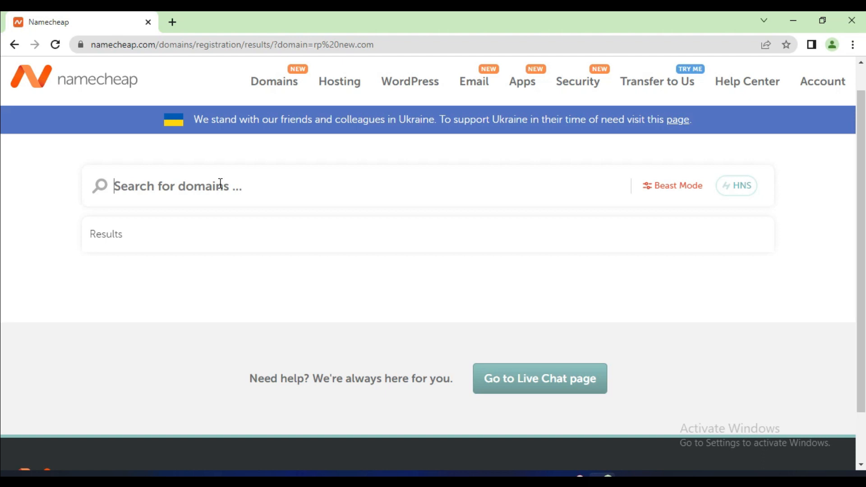
pyautogui.write('vvbook')
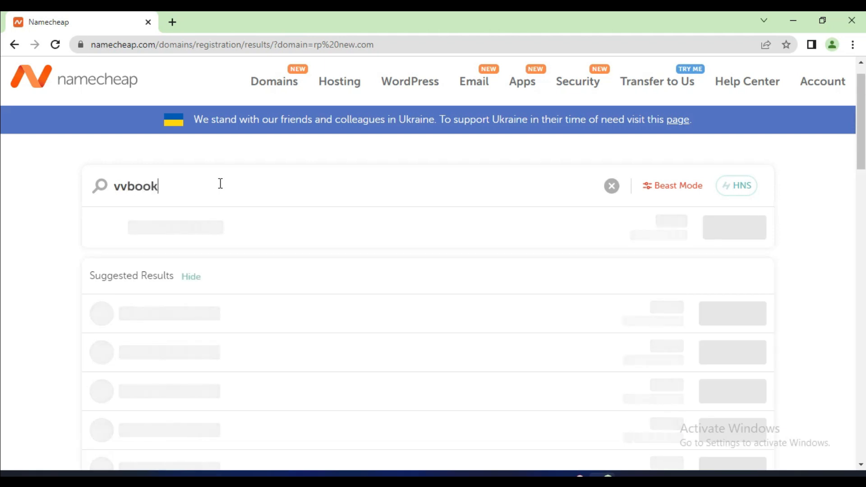
pyautogui.moveTo(478, 222)
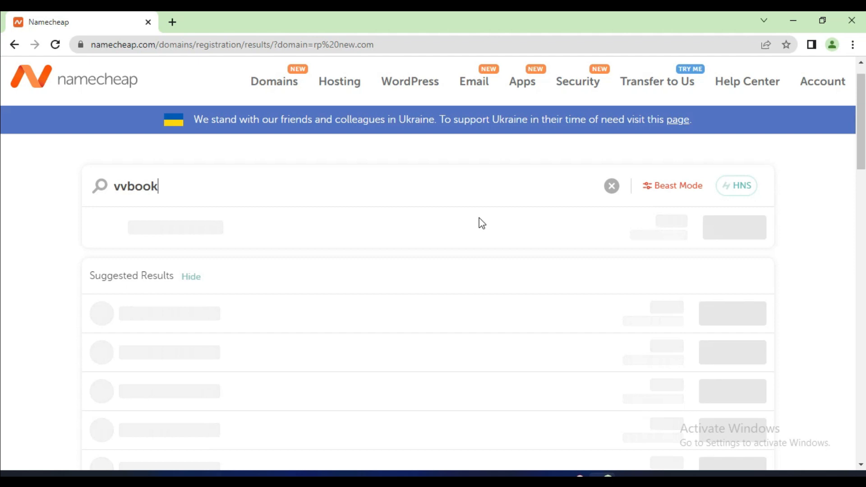